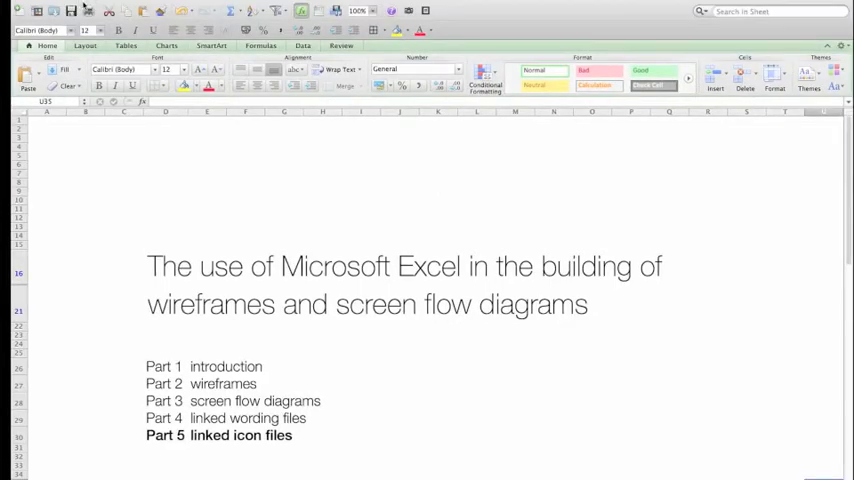
mouse_move(71, 10)
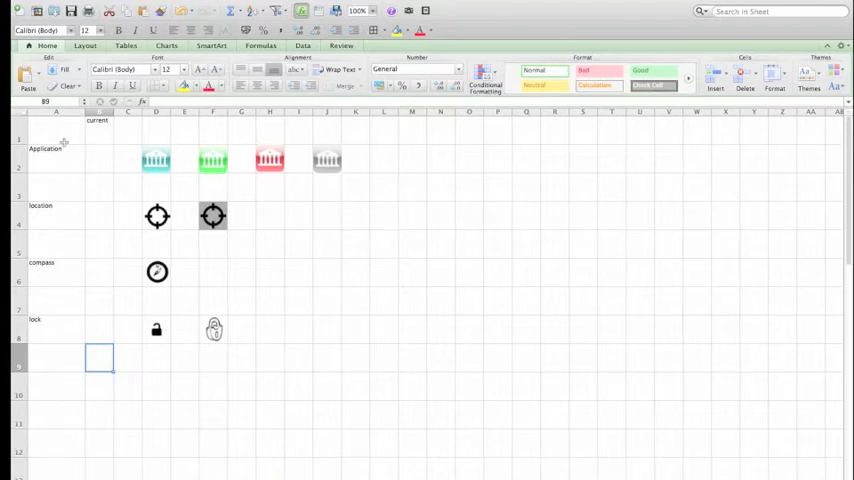
mouse_move(125, 160)
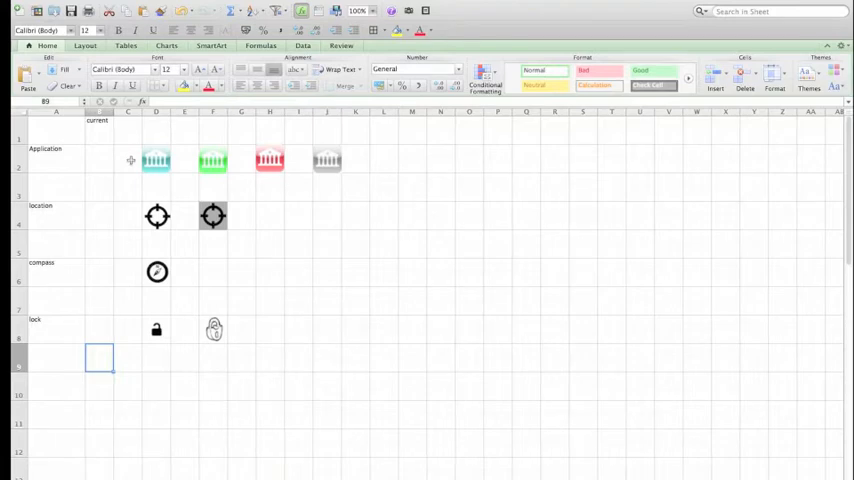
Step: Check the width of column C and height of row 2 beside the blue bank icon
click(128, 160)
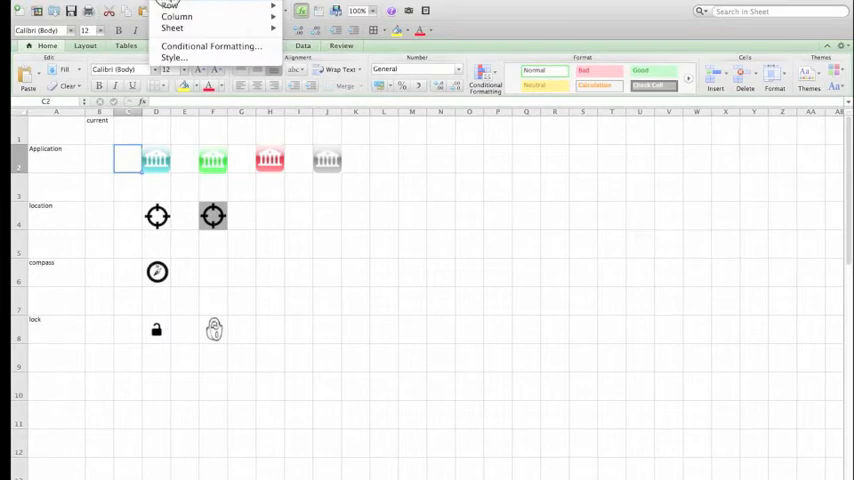
click(176, 16)
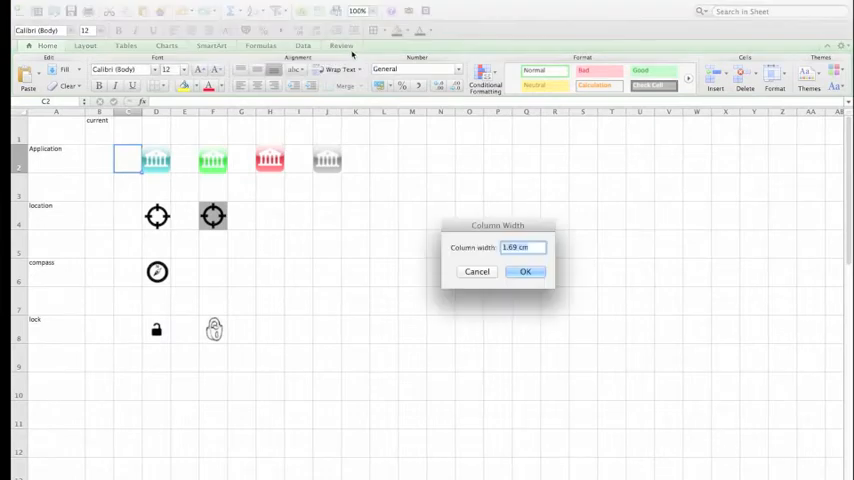
click(524, 271)
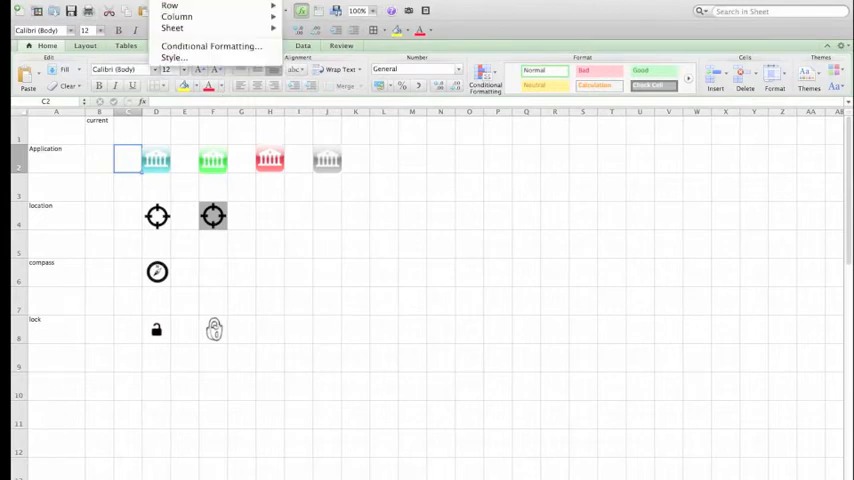
click(169, 5)
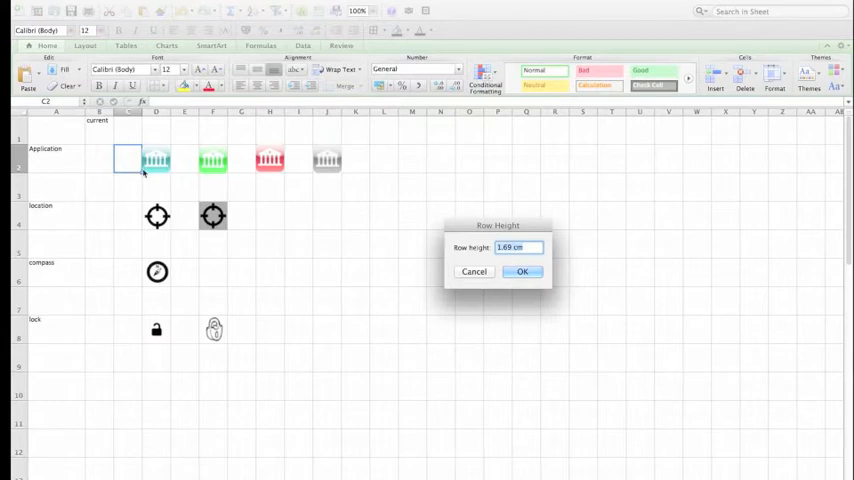
click(522, 271)
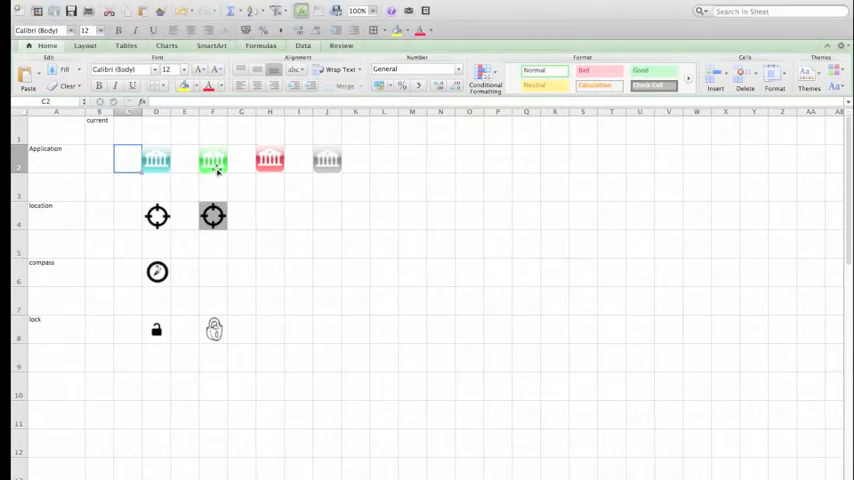
Step: Insert a bank icon image from file into L2 and resize it to fill the cell
click(384, 159)
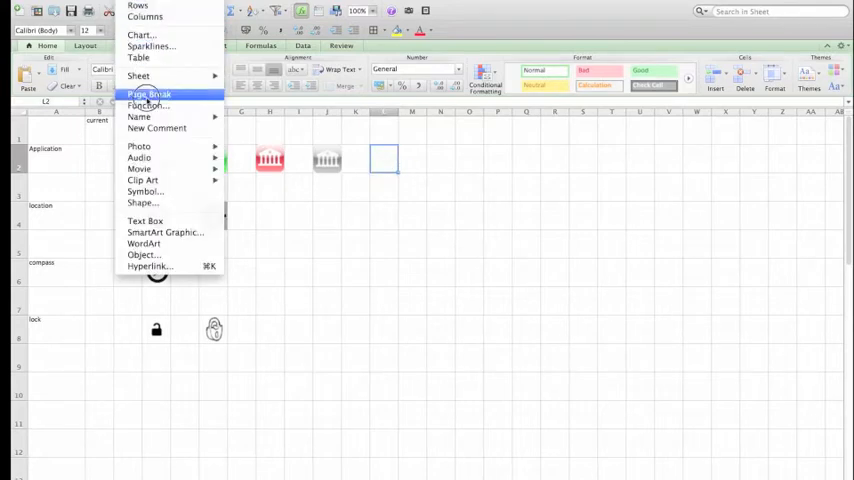
click(139, 146)
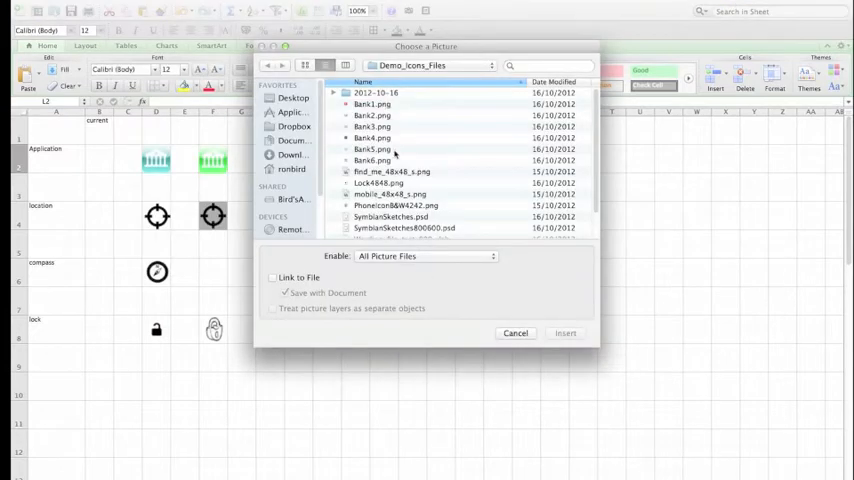
click(565, 333)
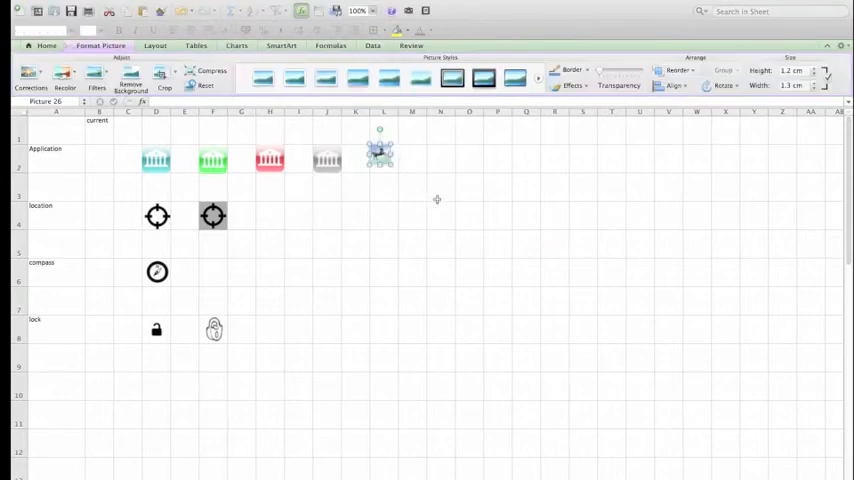
drag(380, 150, 393, 167)
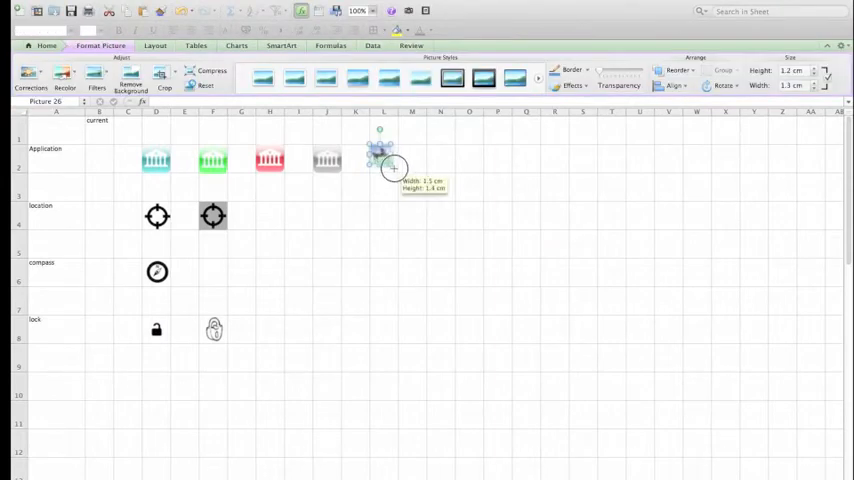
drag(393, 168, 383, 156)
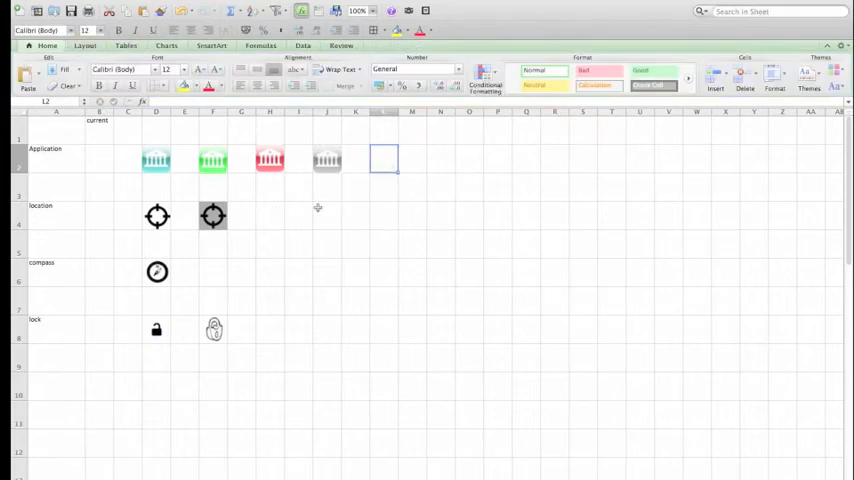
mouse_move(207, 192)
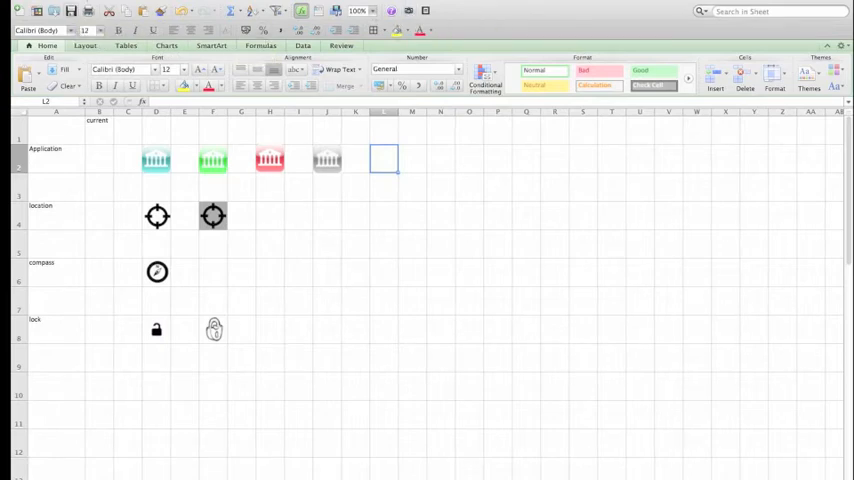
Step: Look up the Camera command in toolbar customization, then place a live picture of the D2 bank icon under current
click(115, 46)
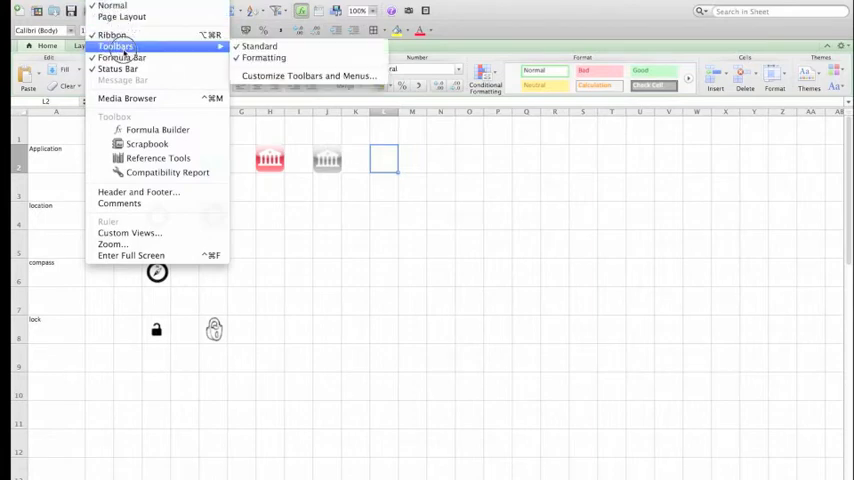
mouse_move(258, 46)
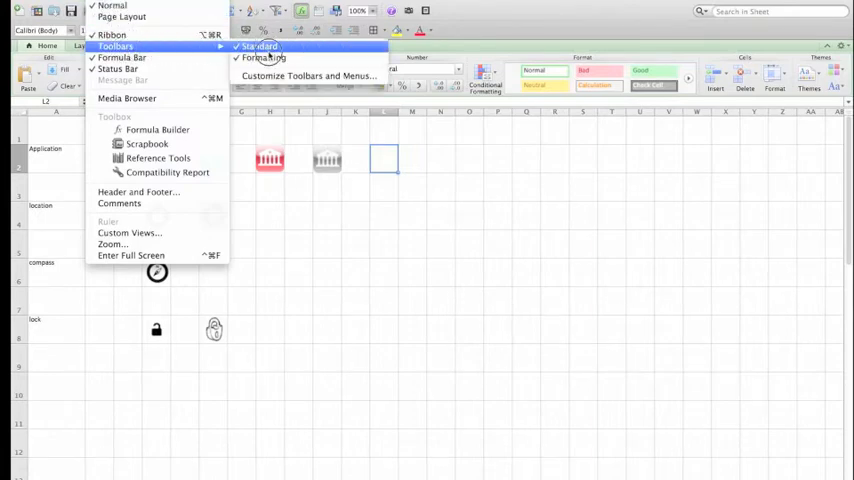
mouse_move(308, 76)
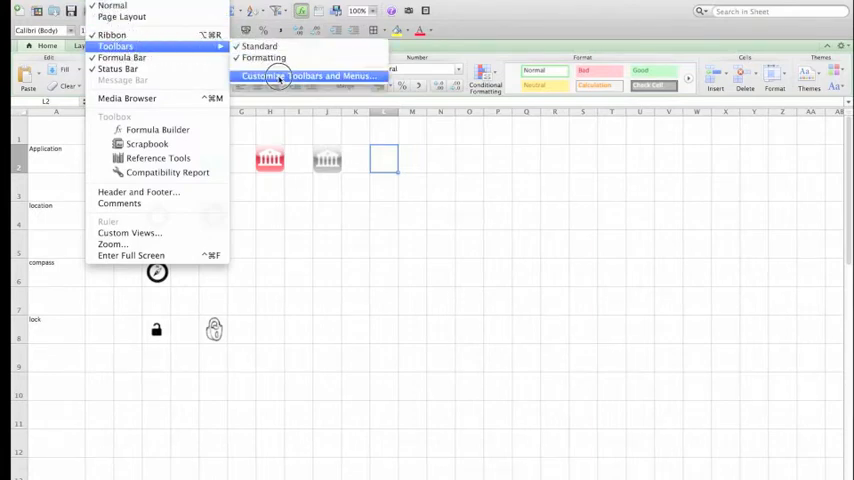
click(310, 76)
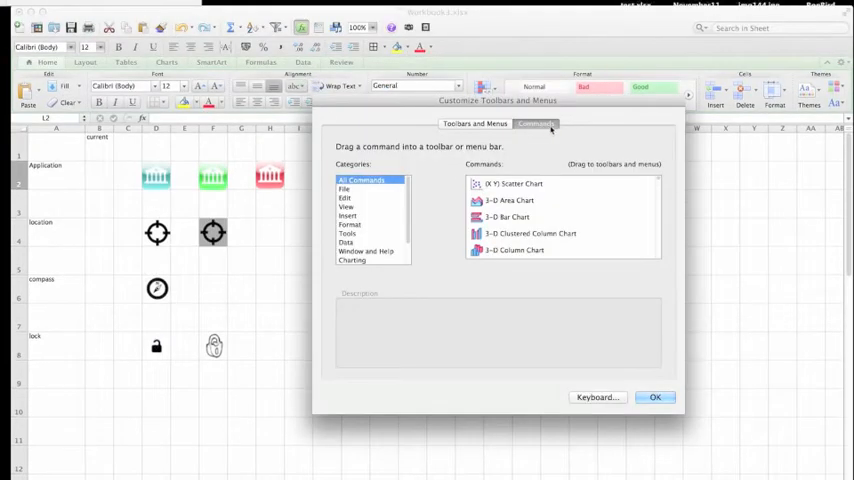
click(515, 184)
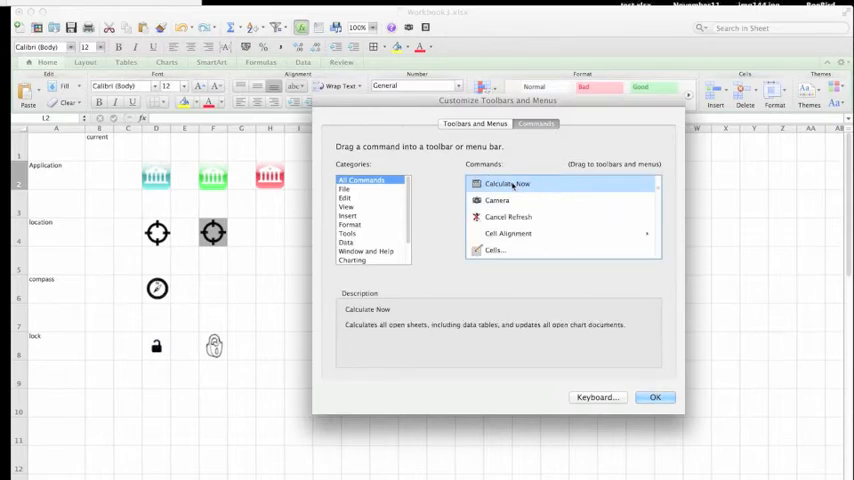
click(497, 200)
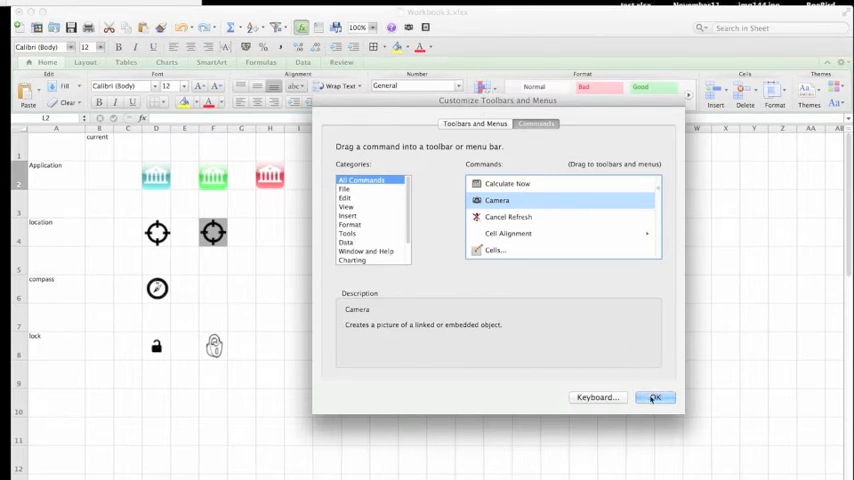
click(654, 397)
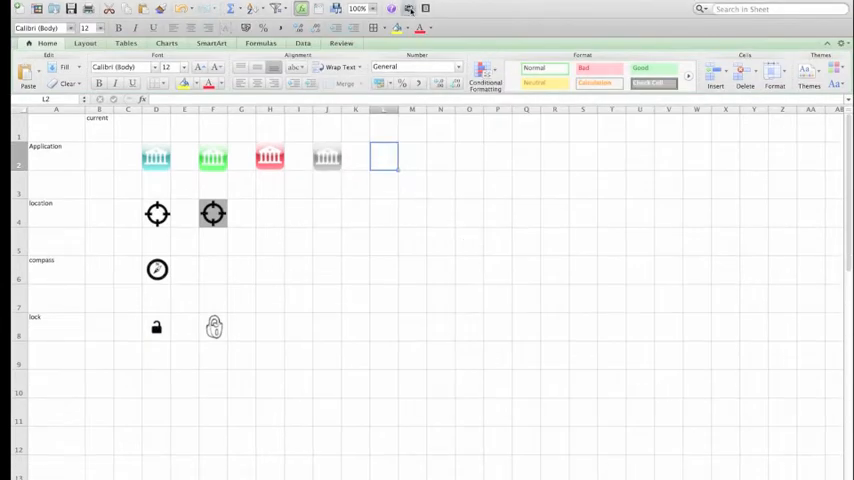
mouse_move(408, 10)
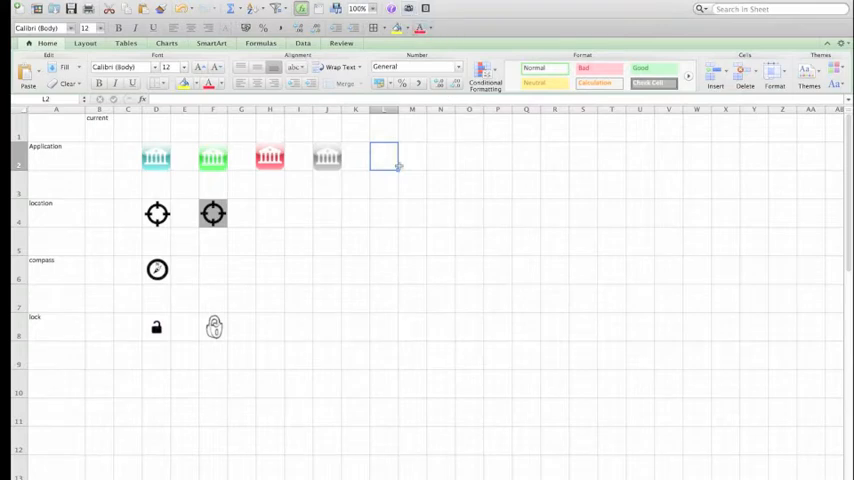
mouse_move(72, 159)
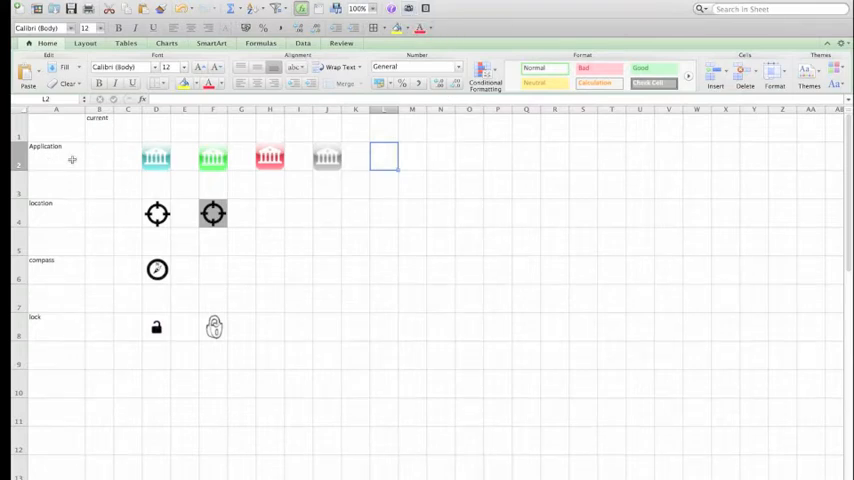
mouse_move(335, 171)
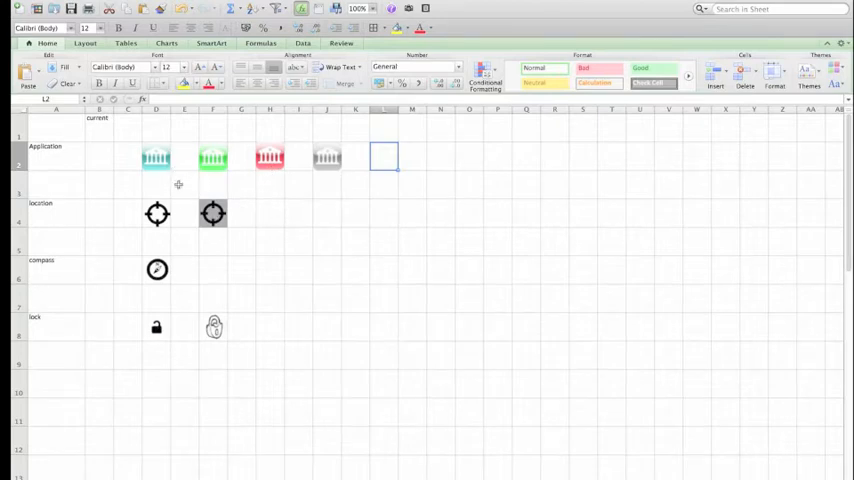
mouse_move(170, 181)
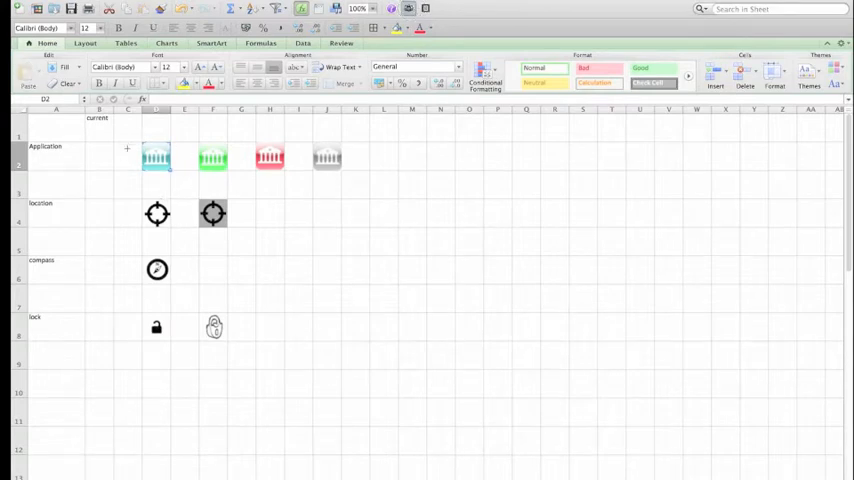
mouse_move(153, 180)
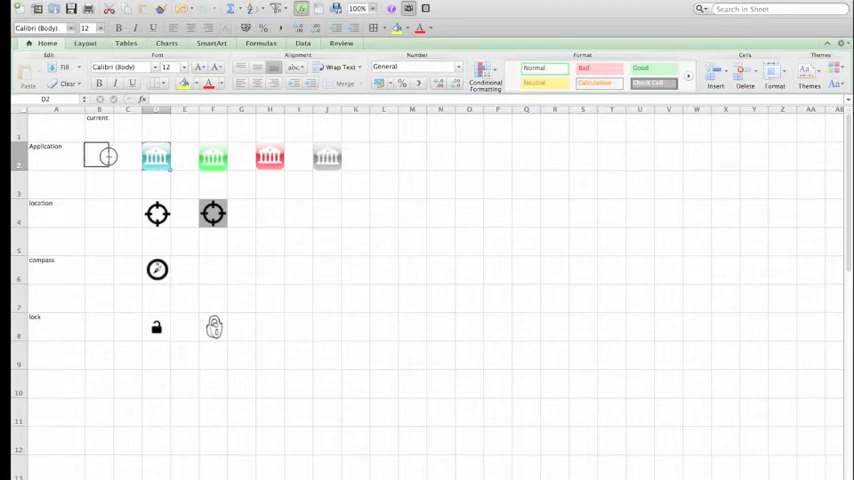
click(99, 157)
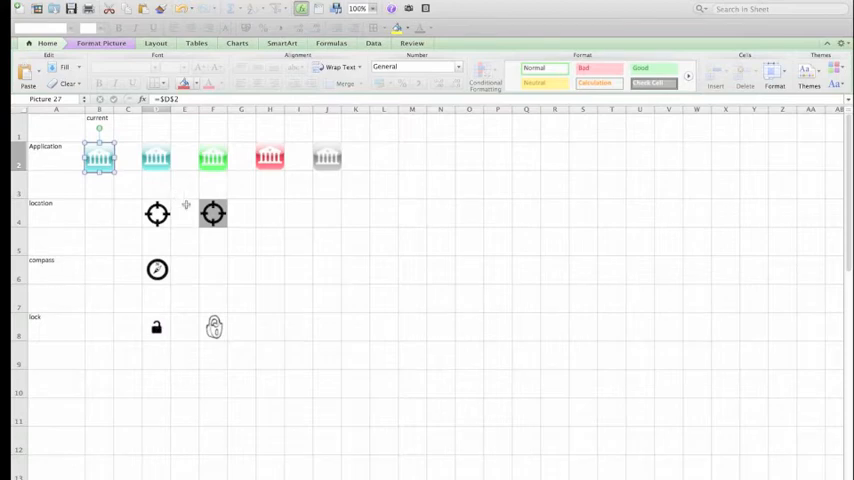
mouse_move(116, 241)
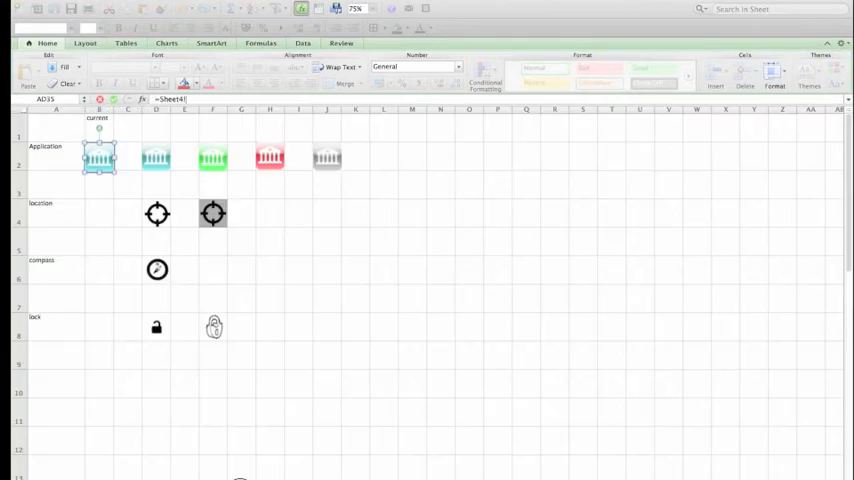
Step: Switch to the wireframe sheet with the copied live bank icon picture
click(99, 157)
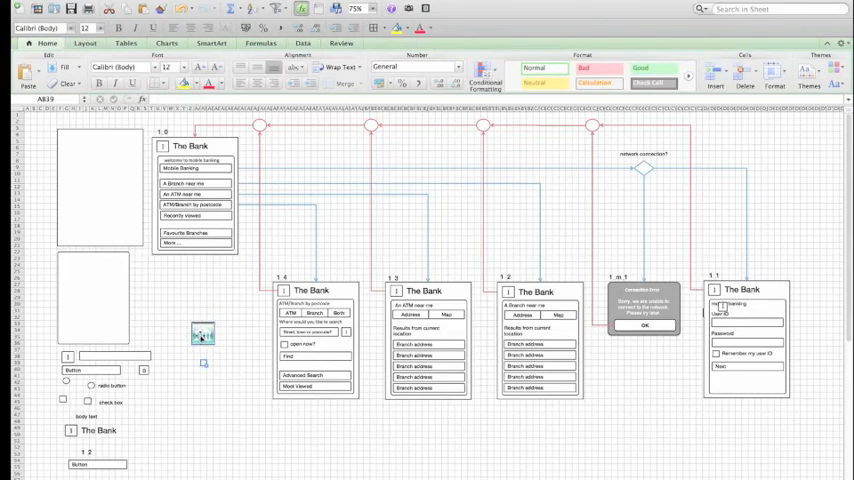
Step: Move the pasted bank icon near the screens, shrink it to 1 cm via Format Picture, and select it for copying into headers
click(203, 332)
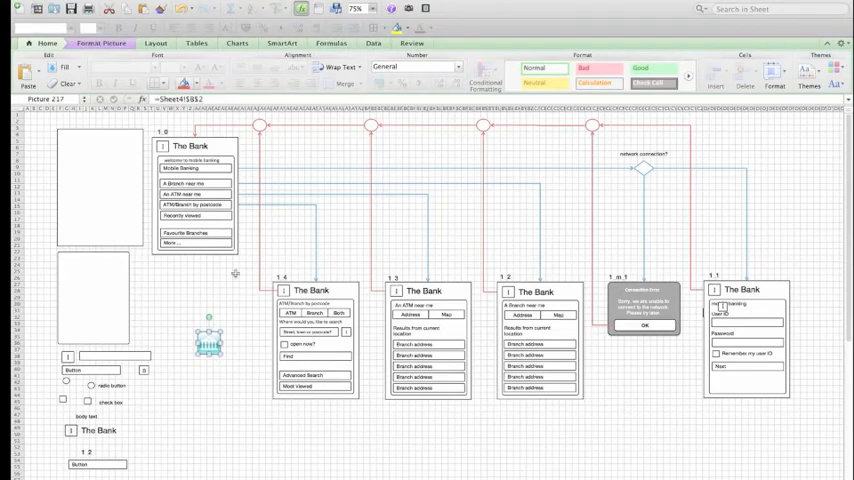
drag(208, 343, 190, 300)
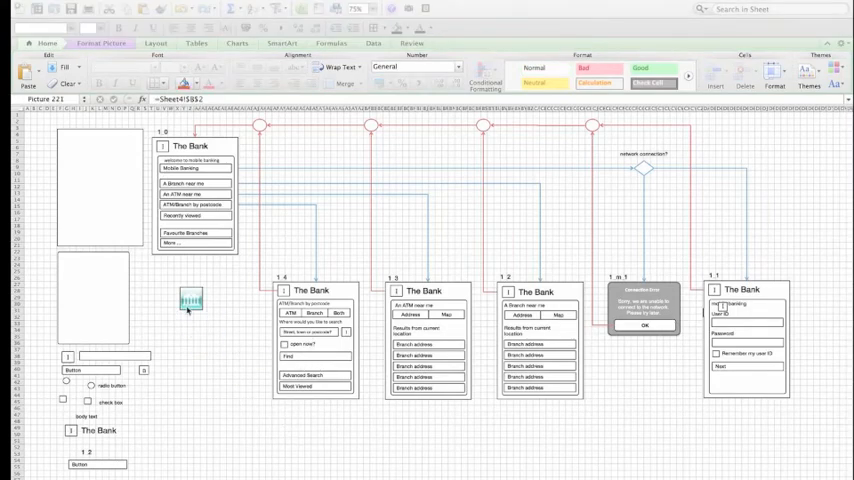
click(190, 300)
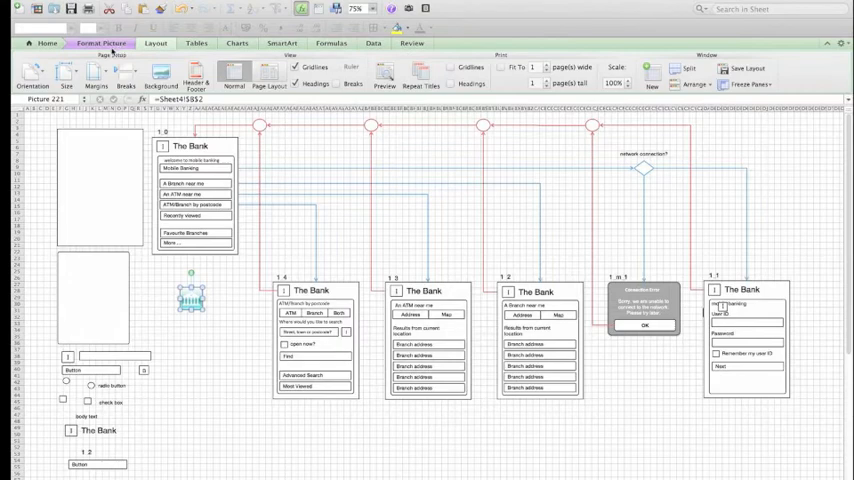
click(100, 43)
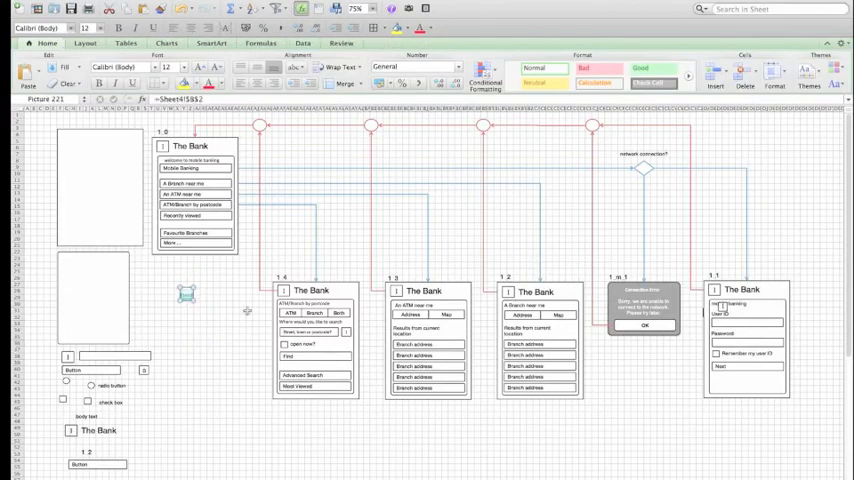
click(186, 293)
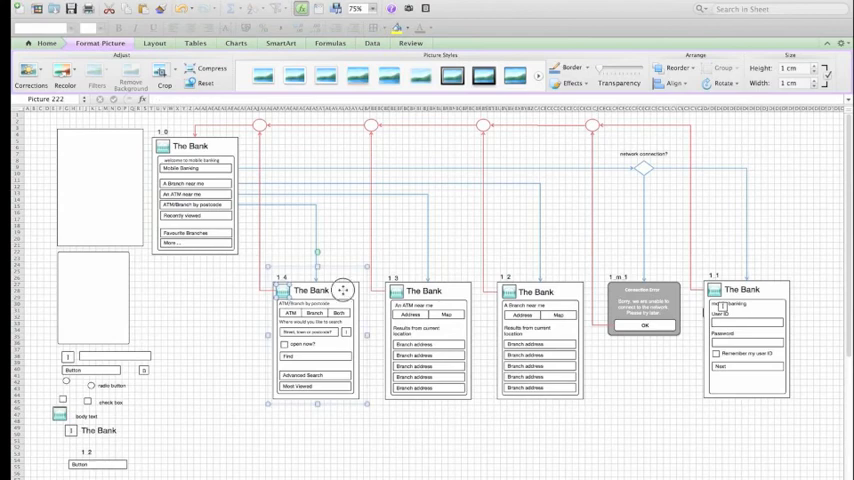
Step: Group each header bank icon with screens 1_3, 1_2 and the login screen
click(725, 68)
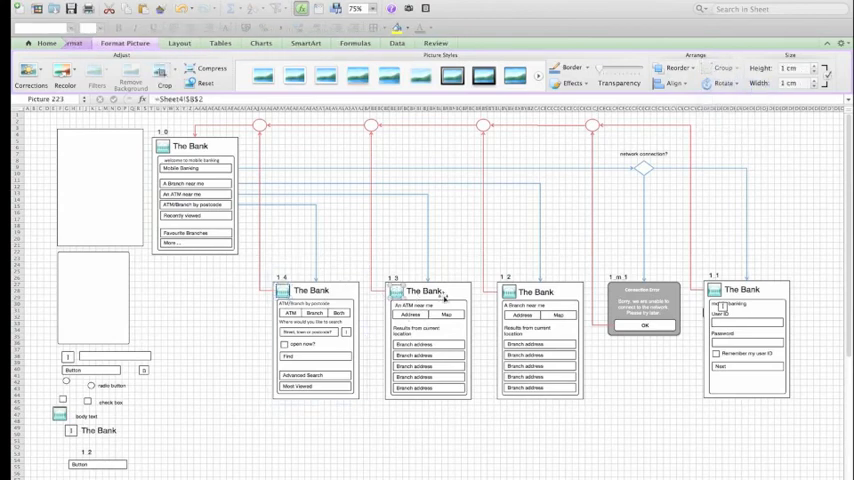
click(722, 68)
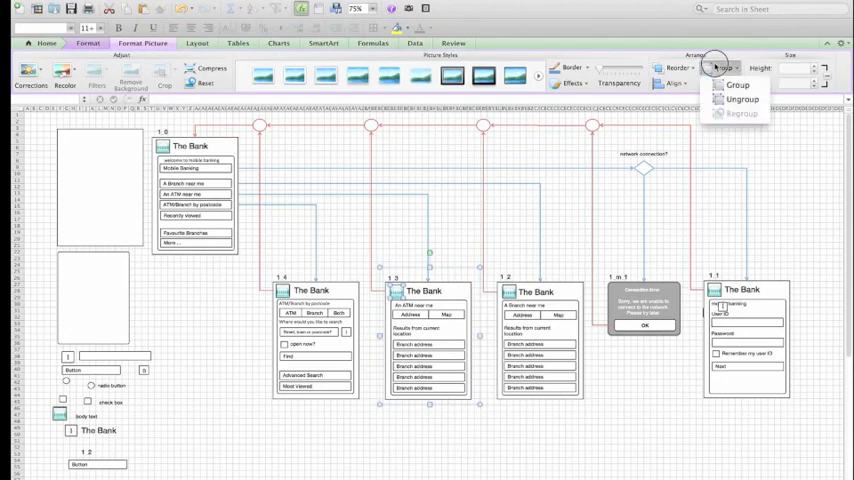
click(737, 84)
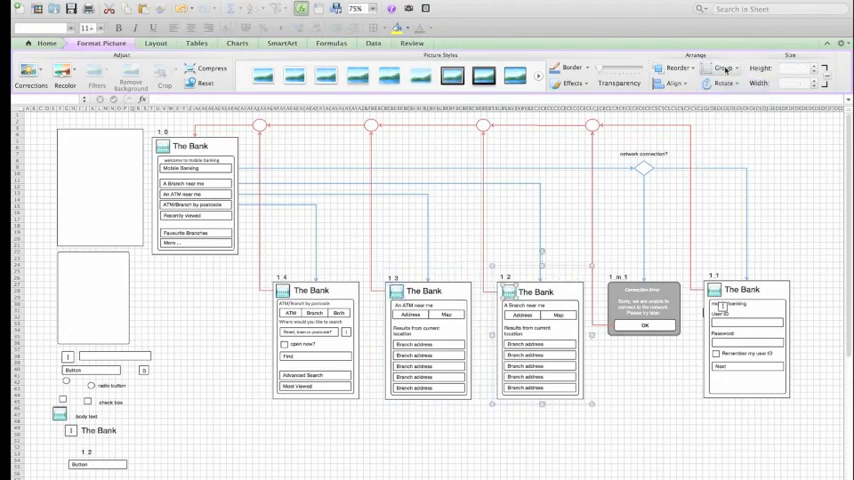
click(724, 68)
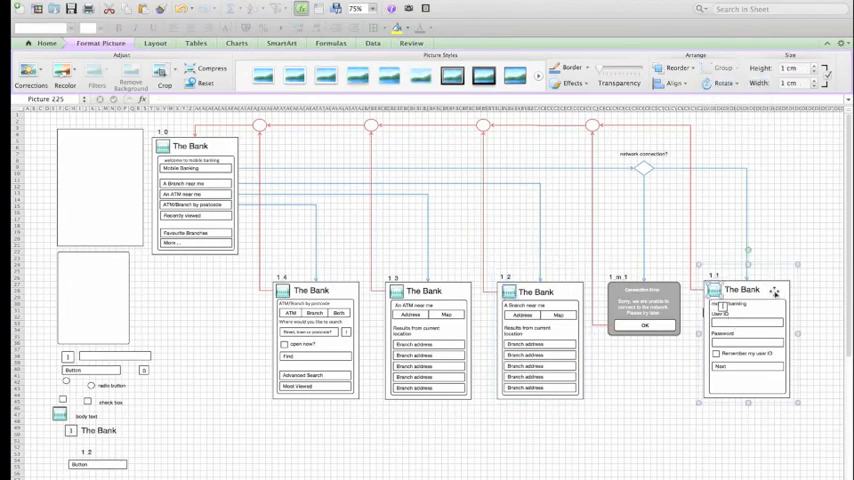
click(724, 67)
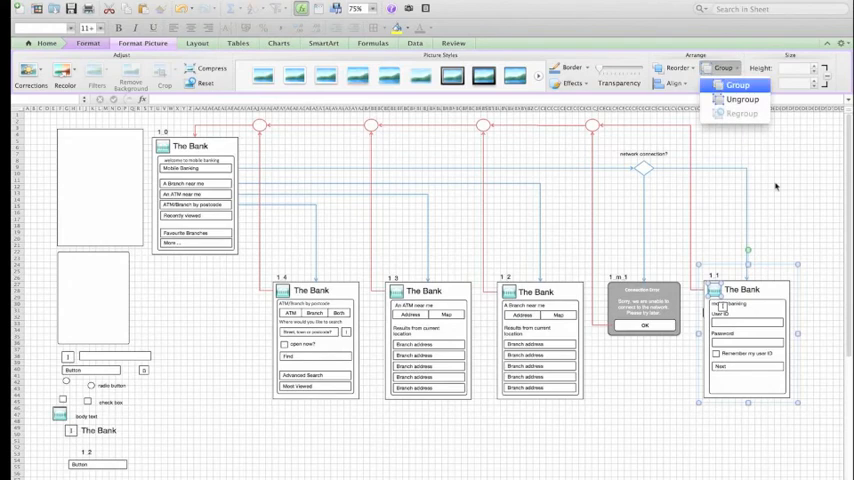
click(737, 84)
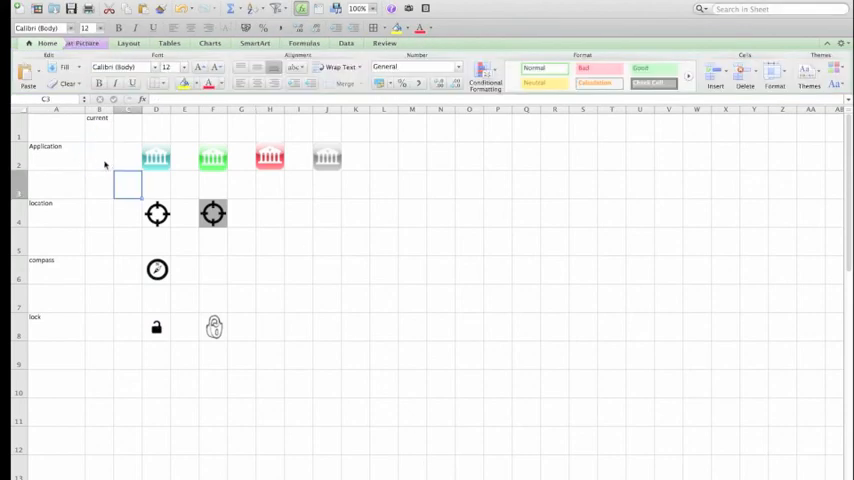
Step: Switch to the sheet listing each screen's components with their UX English text
click(269, 158)
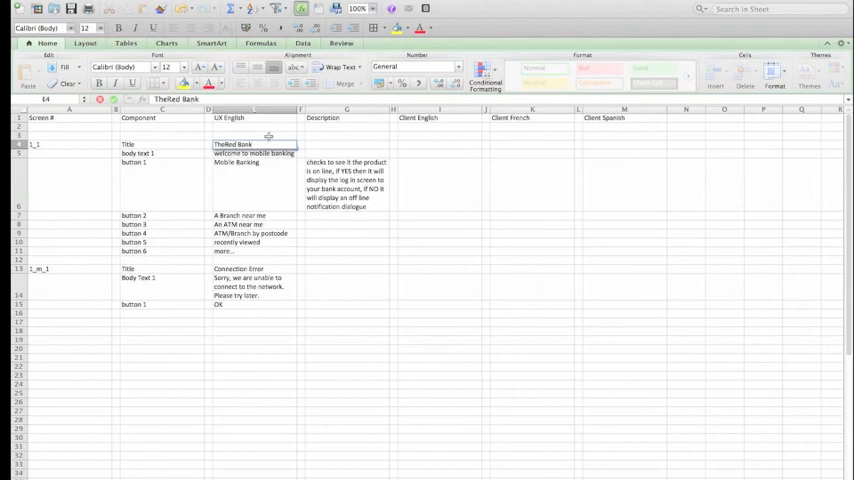
mouse_move(395, 189)
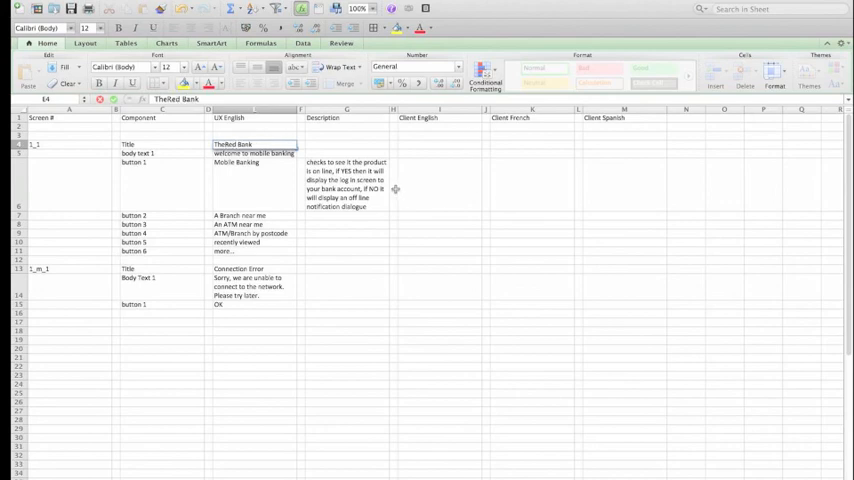